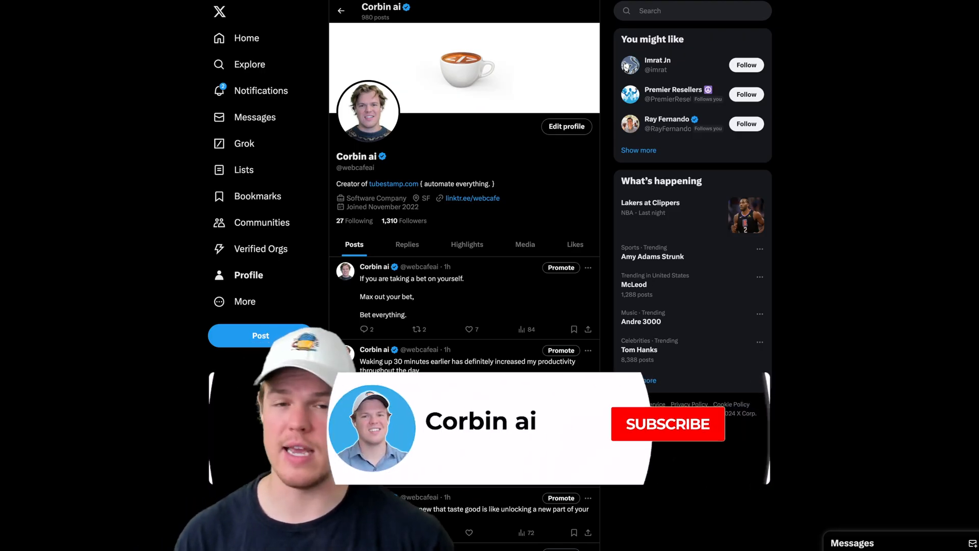
Step: Switch from the X profile page to the Zapier Chatbots dashboard
{"action": "left_click", "coordinate": [667, 423]}
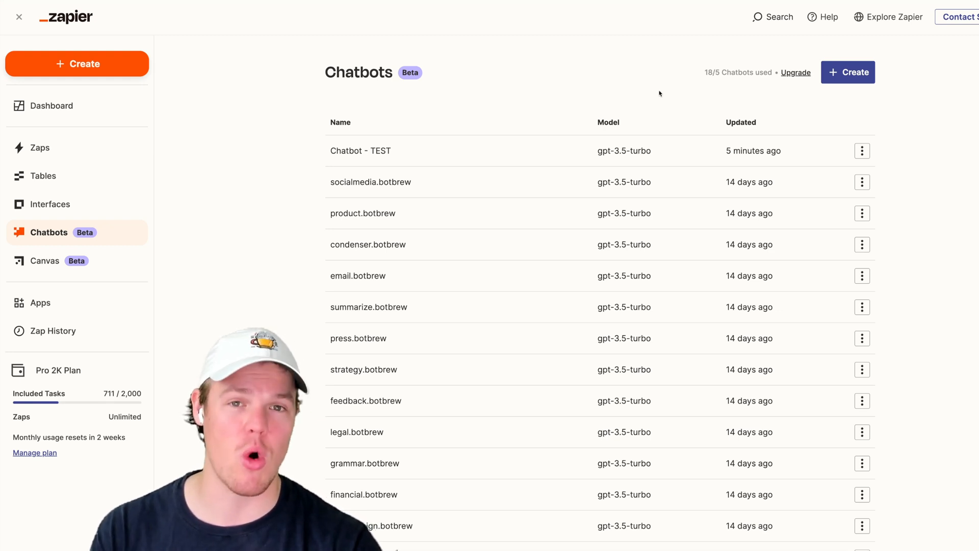
{"action": "mouse_move", "coordinate": [651, 93]}
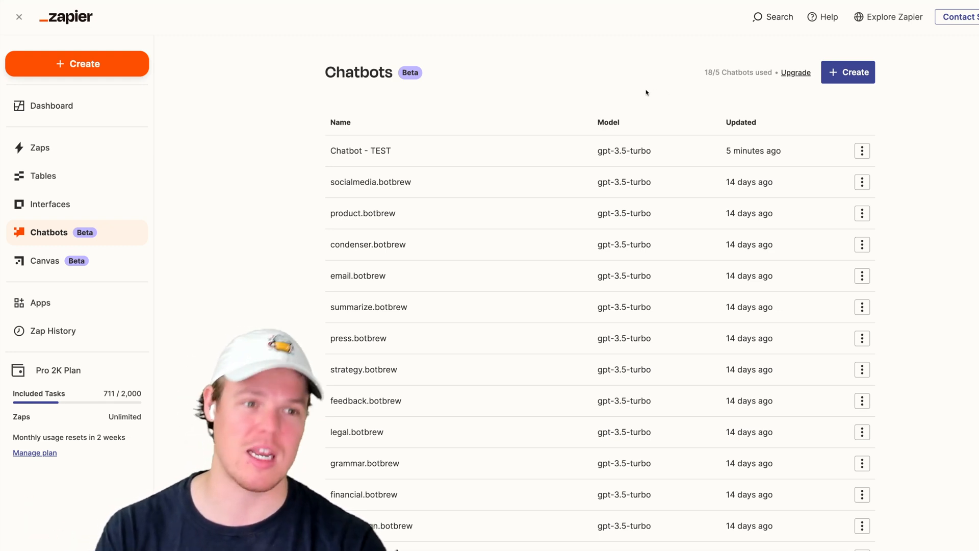
{"action": "mouse_move", "coordinate": [547, 106]}
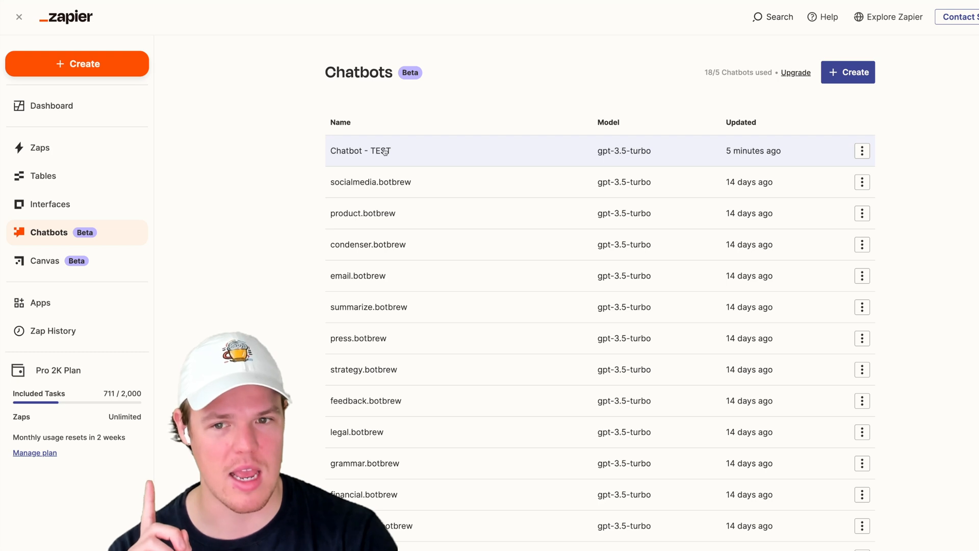
Step: Open the Chatbot - TEST editor from the Chatbots list
{"action": "left_click", "coordinate": [361, 151]}
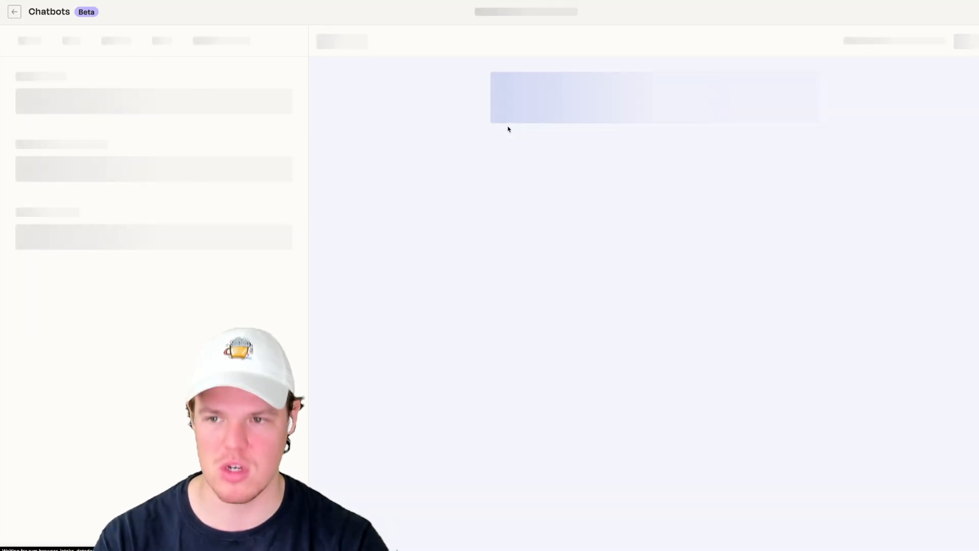
{"action": "mouse_move", "coordinate": [385, 136]}
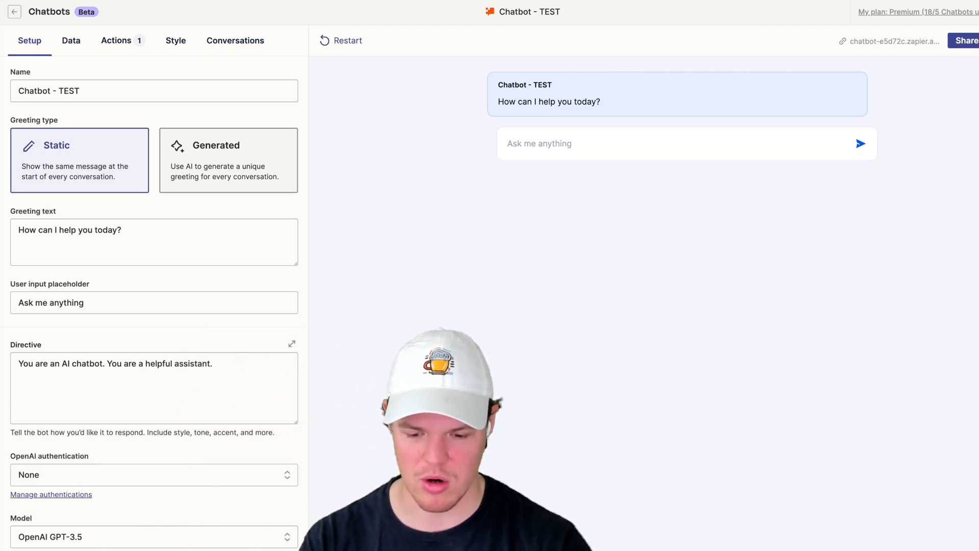
{"action": "mouse_move", "coordinate": [373, 243]}
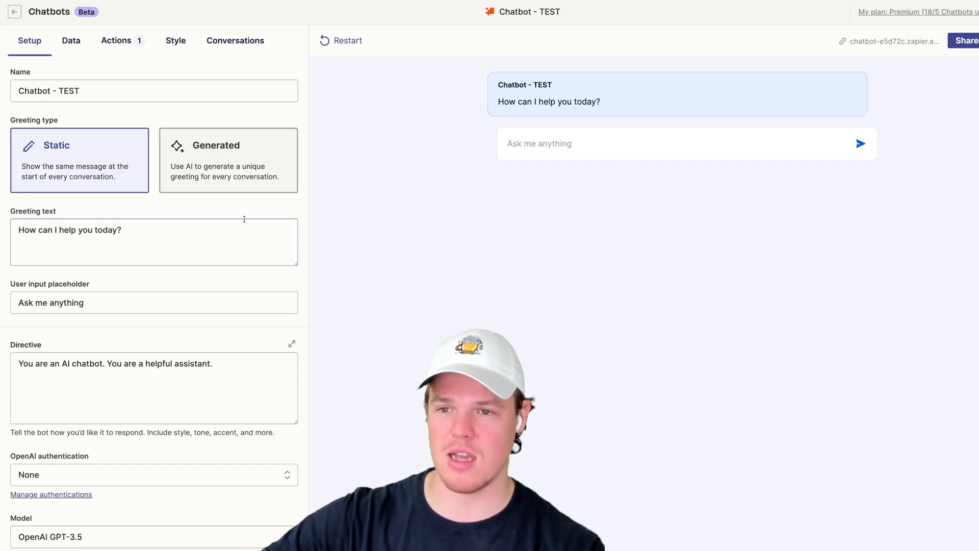
Step: Review Chatbot - TEST's past conversations and metrics in the Conversations view
{"action": "left_click", "coordinate": [235, 40]}
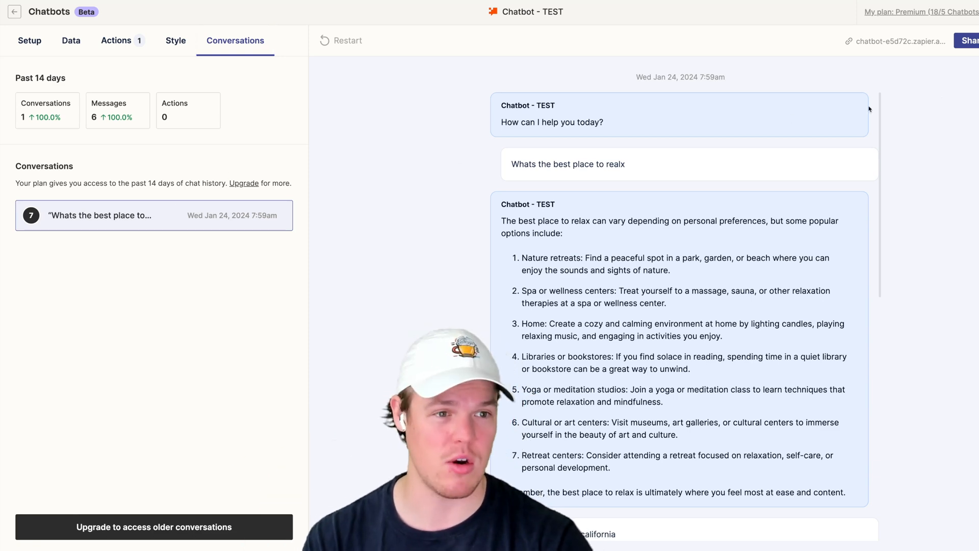
{"action": "mouse_move", "coordinate": [897, 40]}
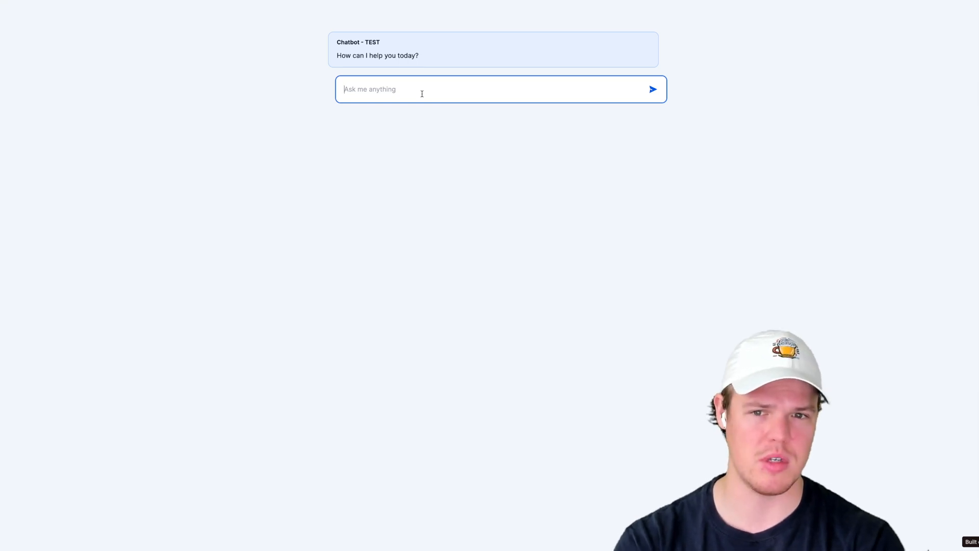
Step: Ask the public chatbot how to make pasta with pineapple and send it
{"action": "type", "text": "I want to"}
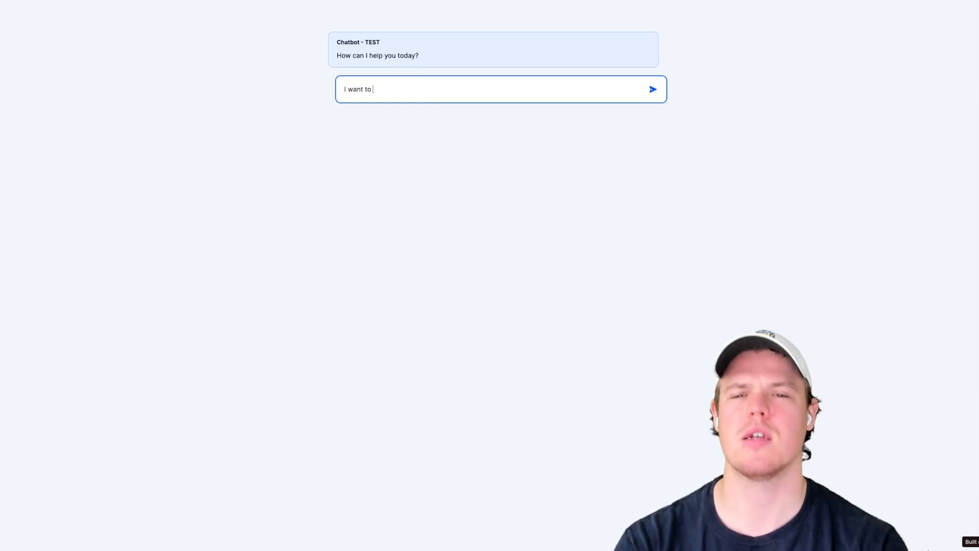
{"action": "type", "text": "make pasta, with a new ingreidinet on pi"}
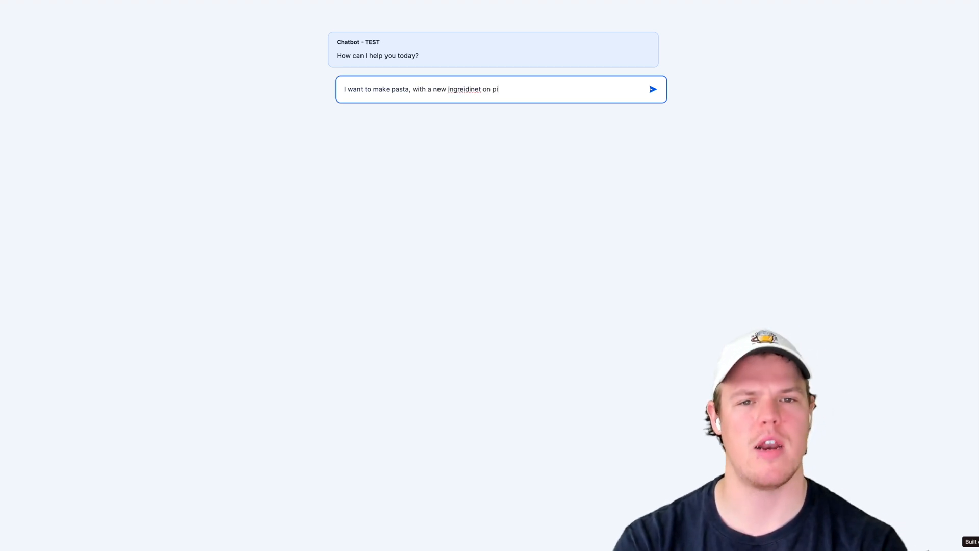
{"action": "left_click", "coordinate": [653, 88]}
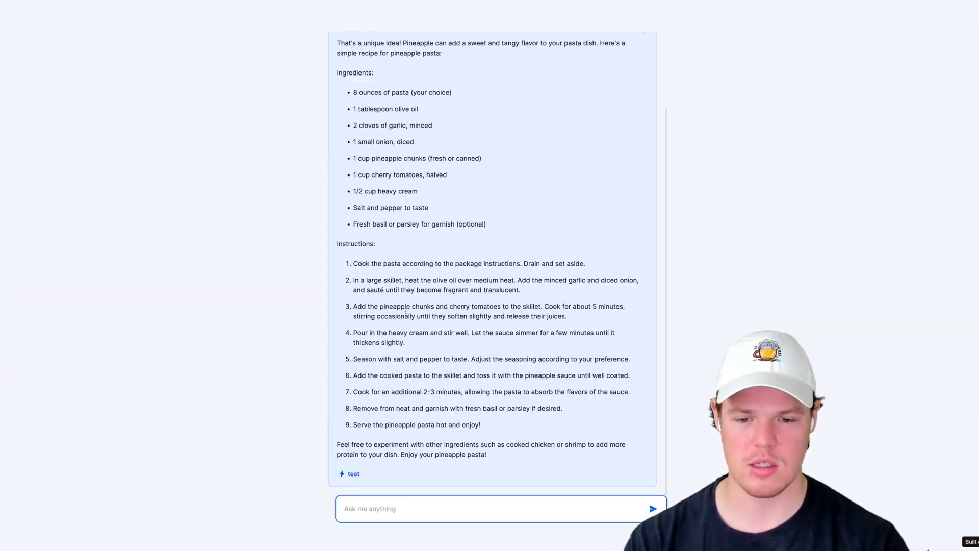
Step: Send a follow-up asking what dessert would go well with the pineapple pasta
{"action": "type", "text": "Ok"}
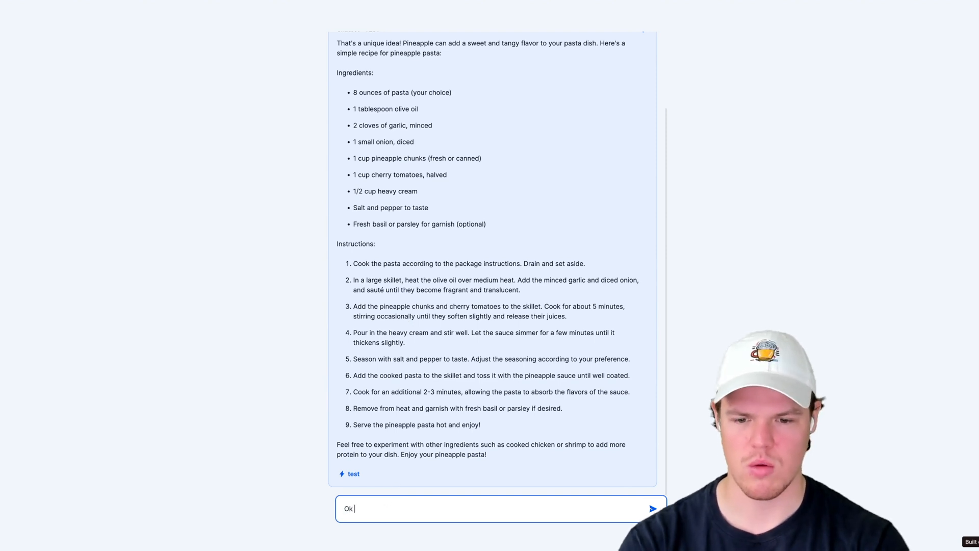
{"action": "type", "text": "what would be a good dessert wit"}
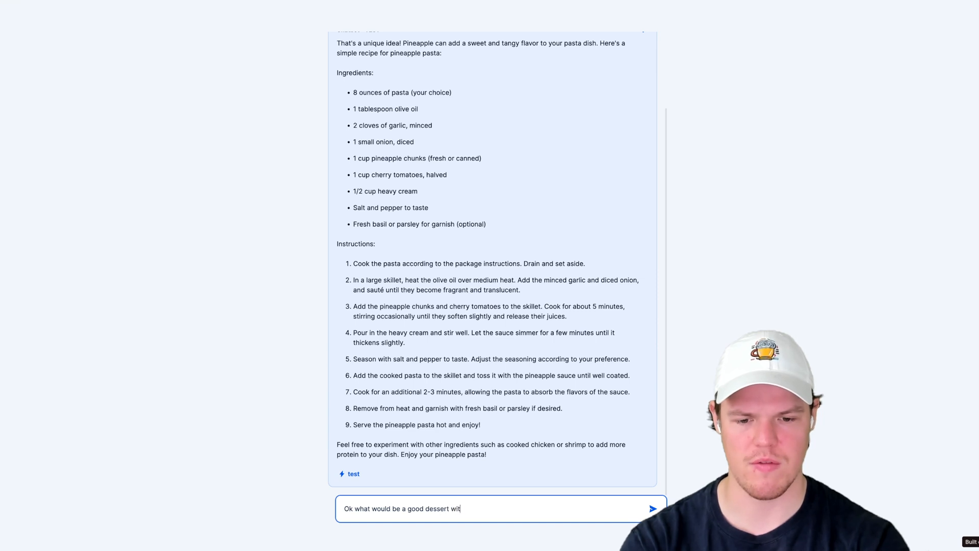
{"action": "left_click", "coordinate": [653, 508]}
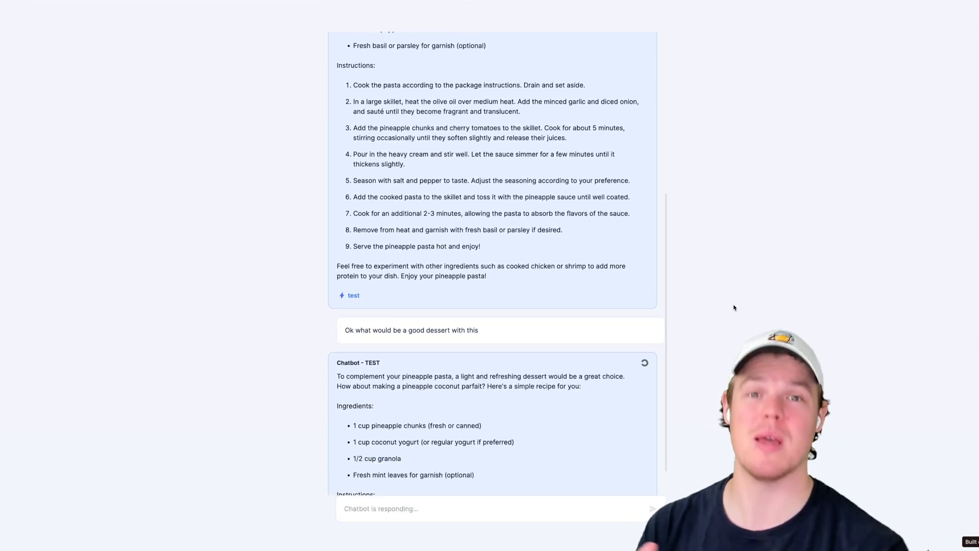
Step: Read through the bot's pineapple coconut parfait dessert reply
{"action": "scroll", "scroll_direction": "down", "scroll_amount": 3}
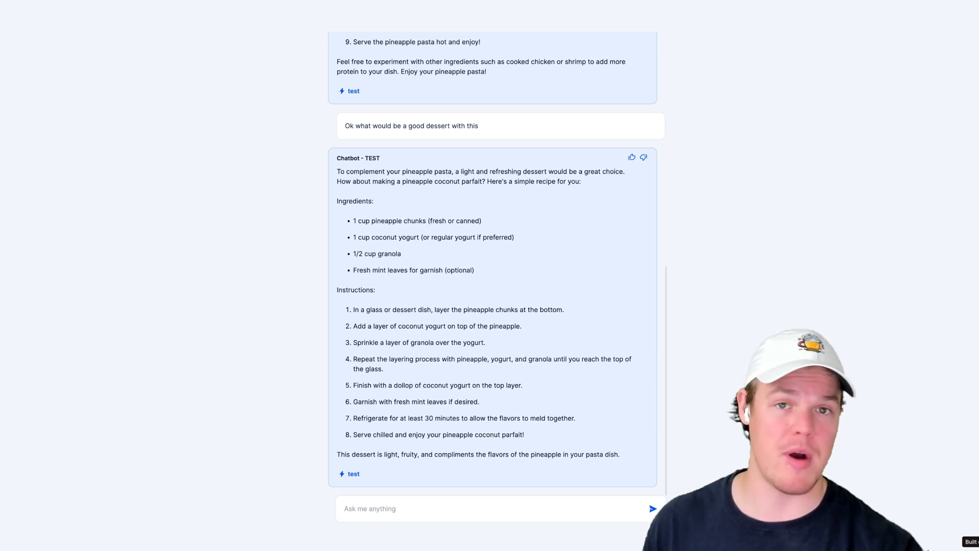
{"action": "mouse_move", "coordinate": [312, 286]}
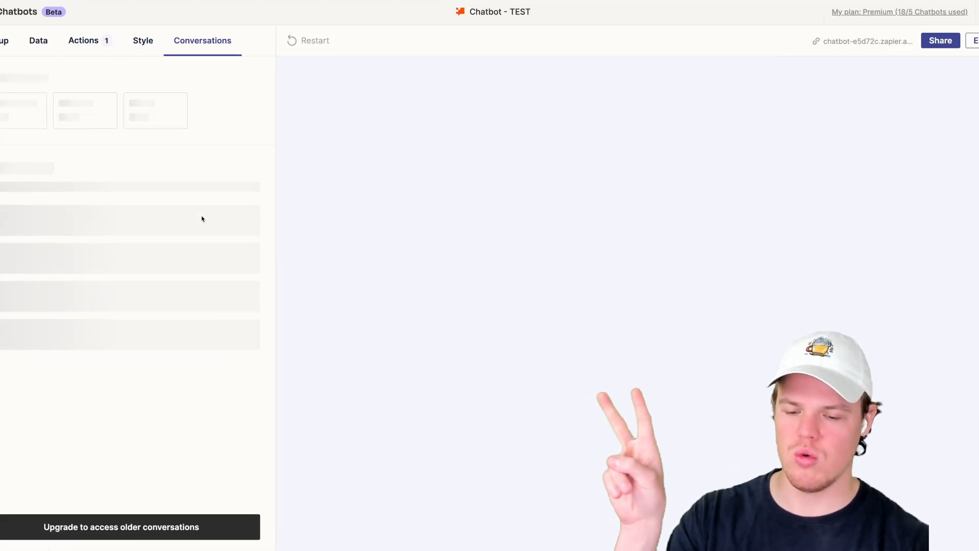
Step: Read through the earlier 'best place to relax' conversation transcript
{"action": "left_click", "coordinate": [154, 215]}
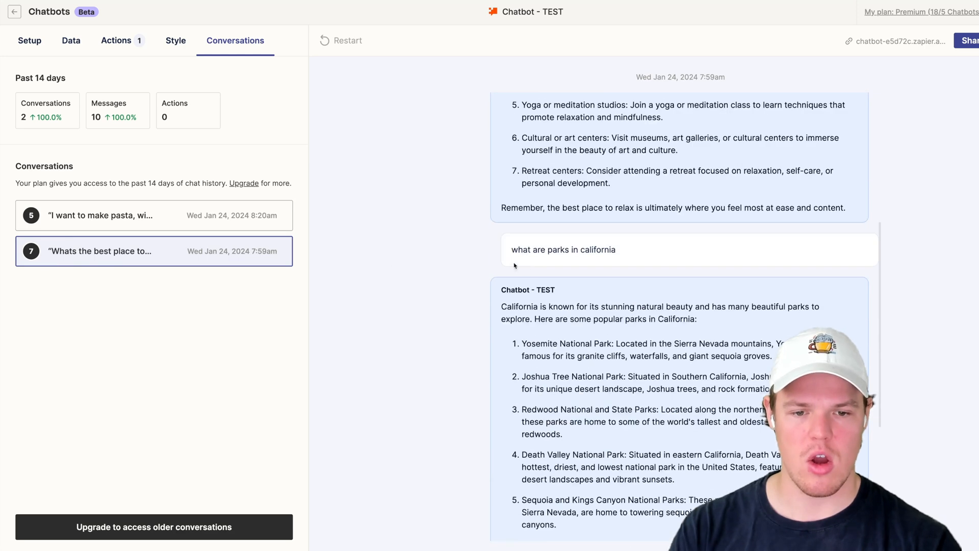
{"action": "scroll", "scroll_direction": "down", "scroll_amount": 3}
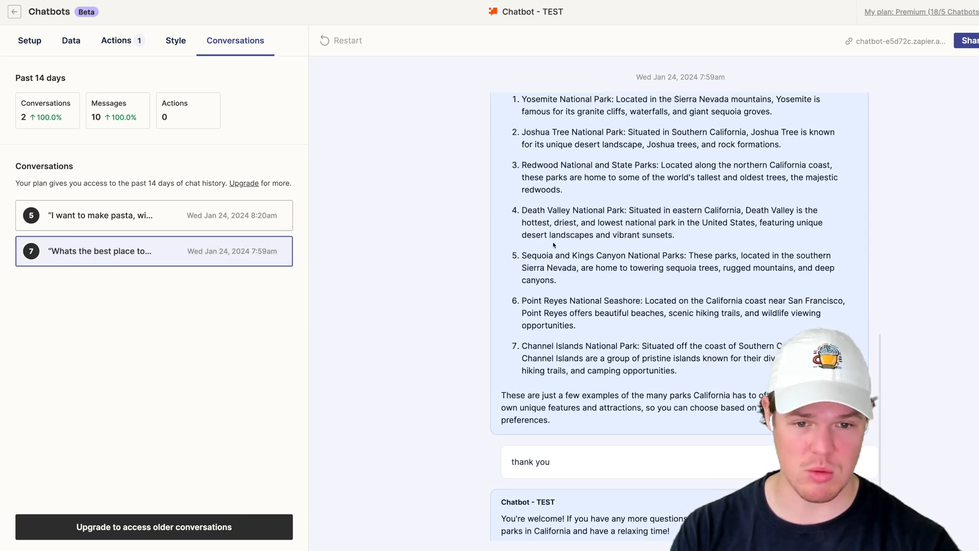
{"action": "scroll", "scroll_direction": "up", "scroll_amount": 3}
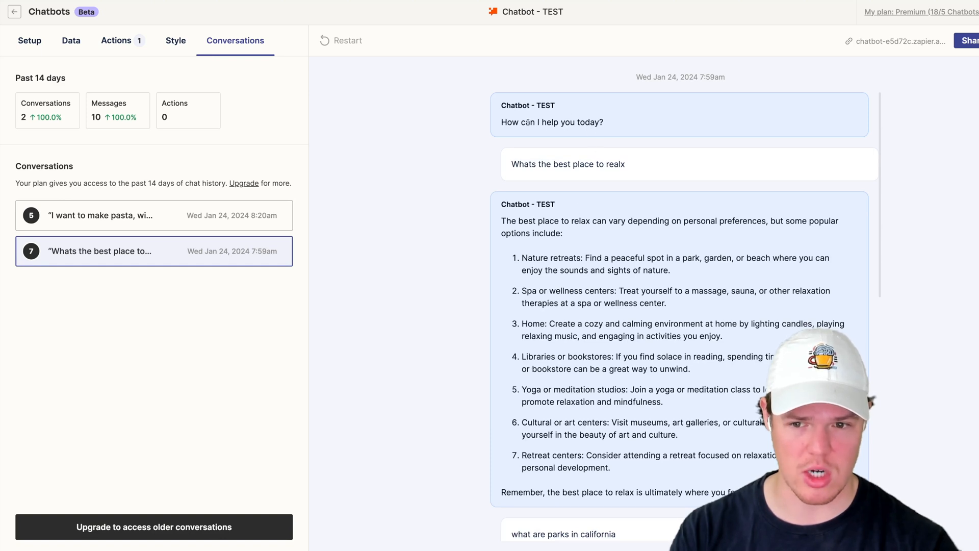
{"action": "scroll", "scroll_direction": "down", "scroll_amount": 3}
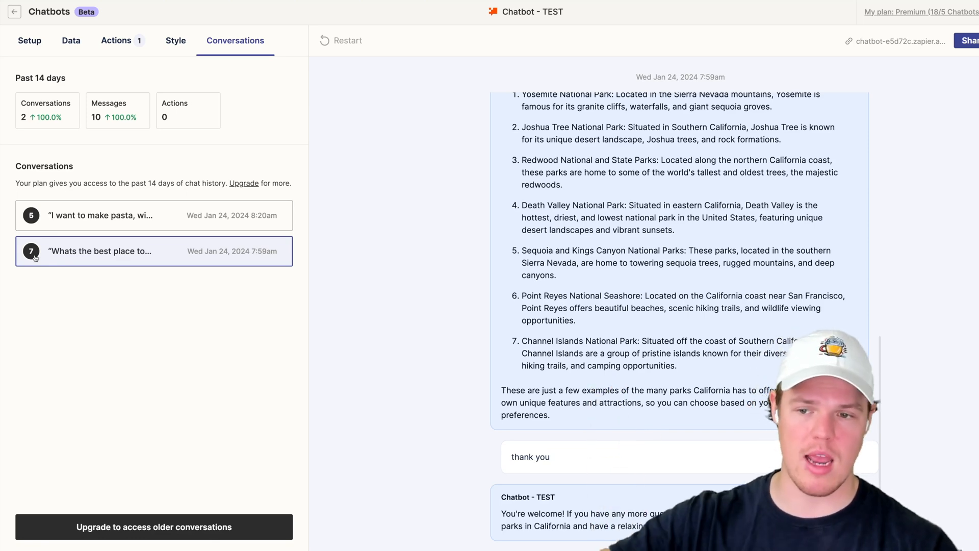
Step: Switch to the new pineapple pasta conversation's transcript
{"action": "left_click", "coordinate": [153, 215]}
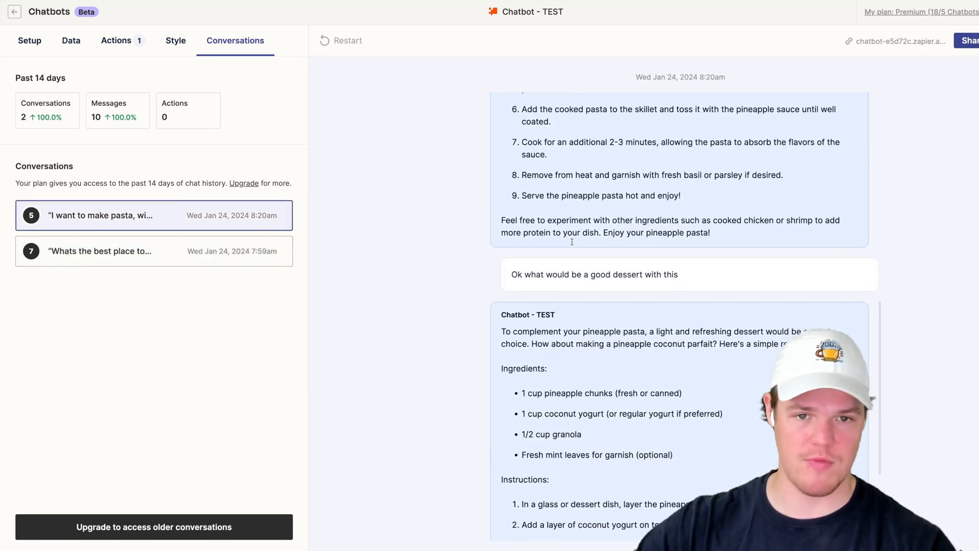
{"action": "scroll", "scroll_direction": "up", "scroll_amount": 3}
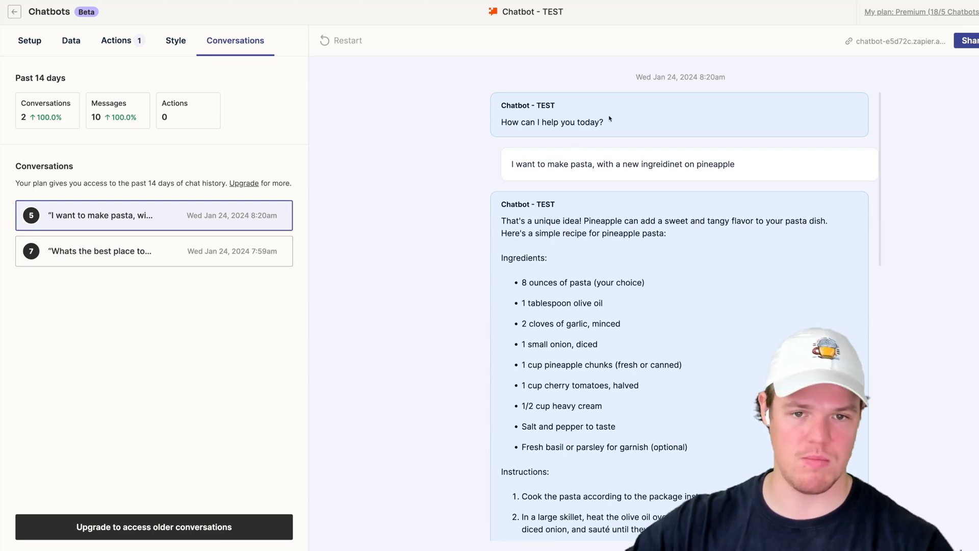
{"action": "mouse_move", "coordinate": [505, 191]}
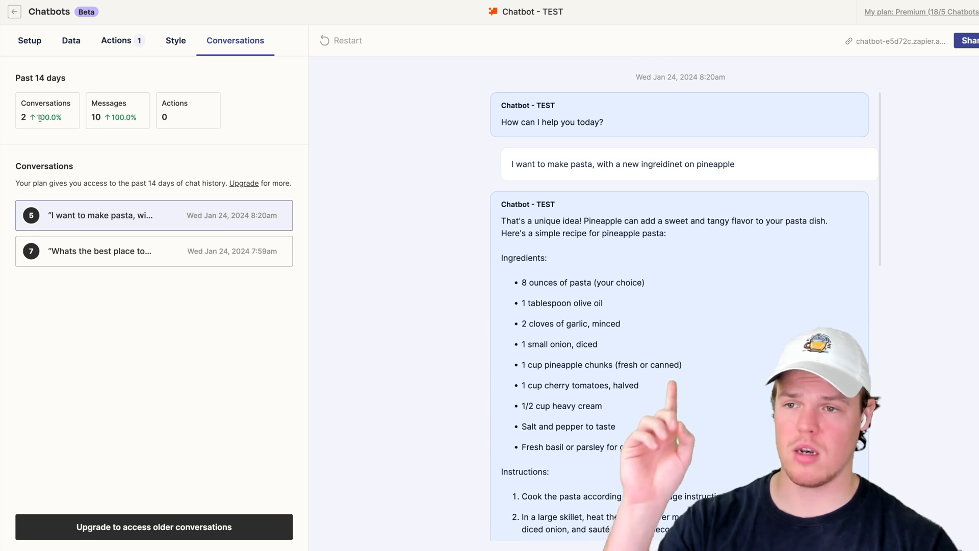
{"action": "double_click", "coordinate": [51, 78]}
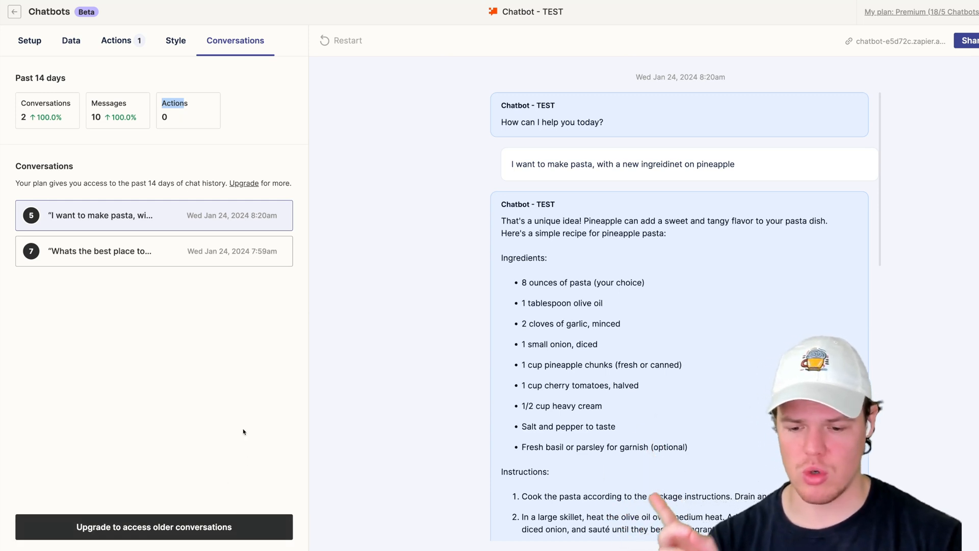
{"action": "mouse_move", "coordinate": [212, 394]}
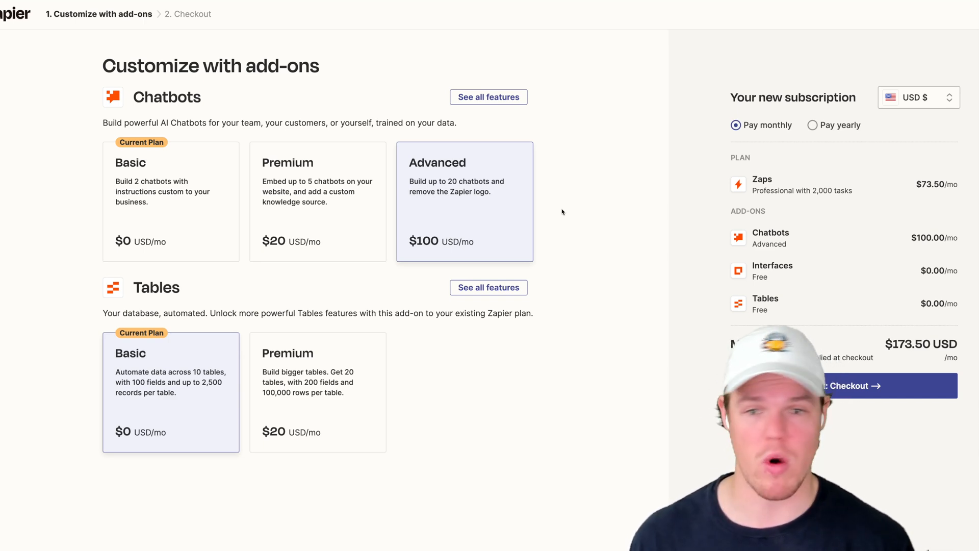
{"action": "mouse_move", "coordinate": [542, 197]}
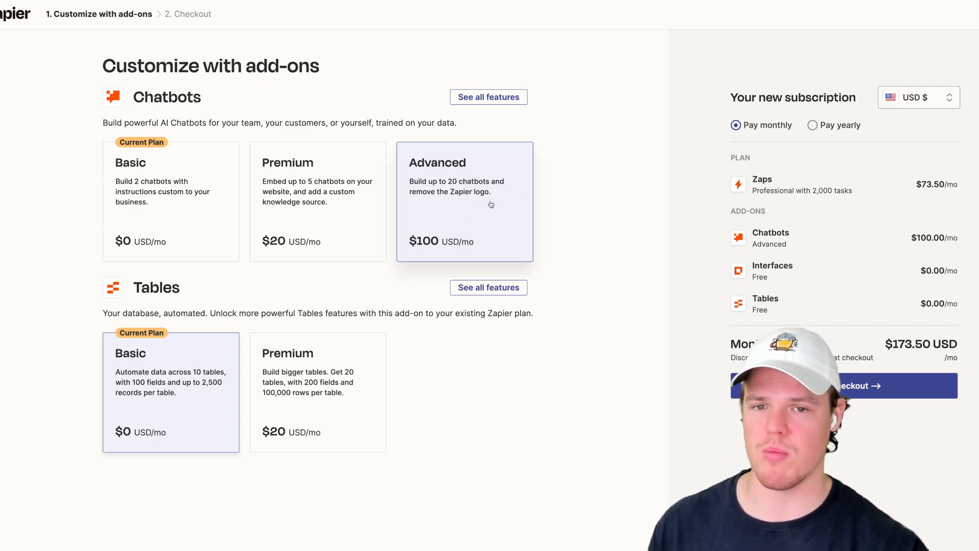
{"action": "mouse_move", "coordinate": [569, 160]}
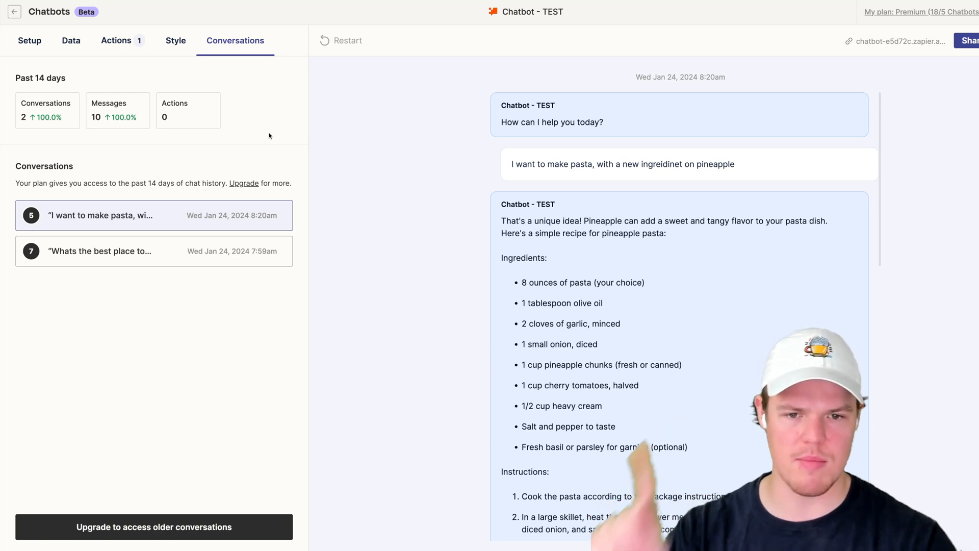
{"action": "mouse_move", "coordinate": [263, 208]}
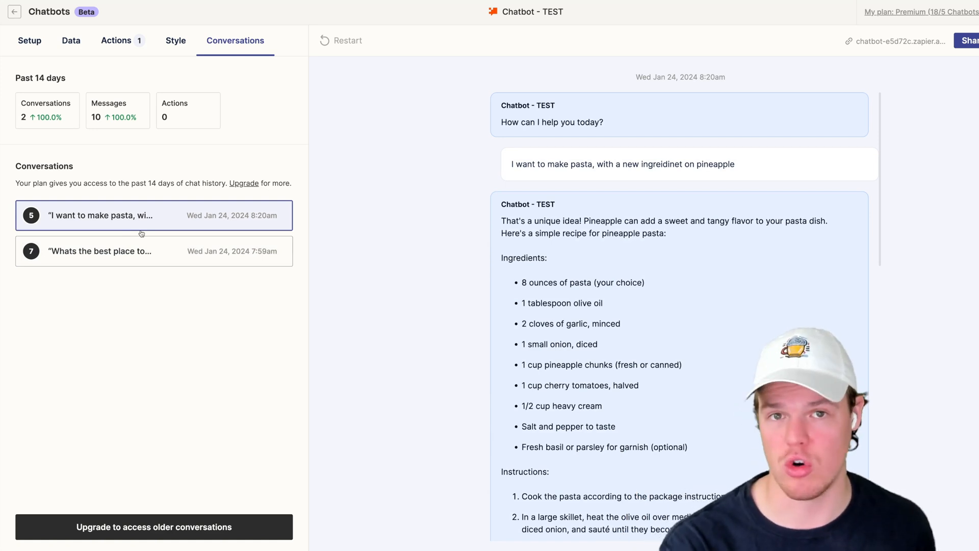
Step: Look over the pineapple pasta transcript from greeting through the recipe reply
{"action": "scroll", "scroll_direction": "down", "scroll_amount": 3}
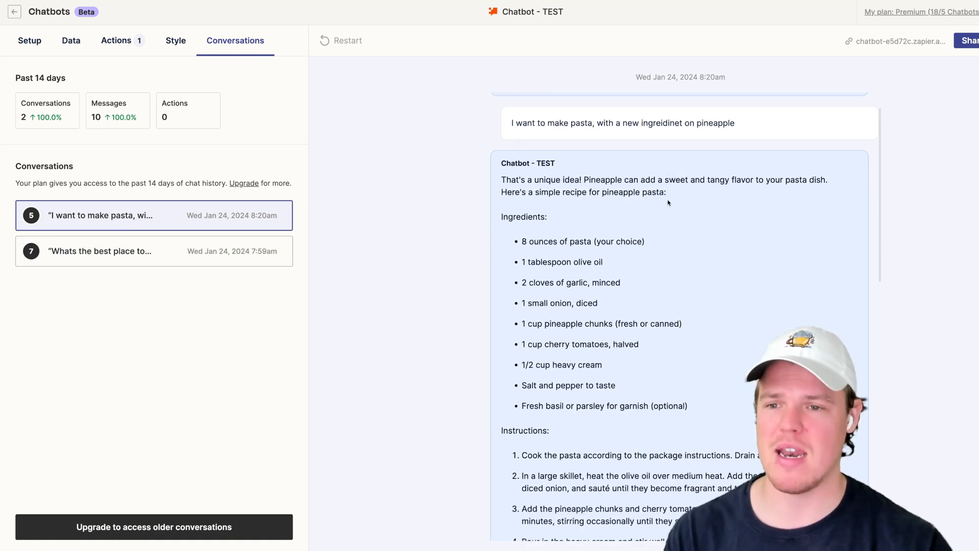
{"action": "scroll", "scroll_direction": "up", "scroll_amount": 3}
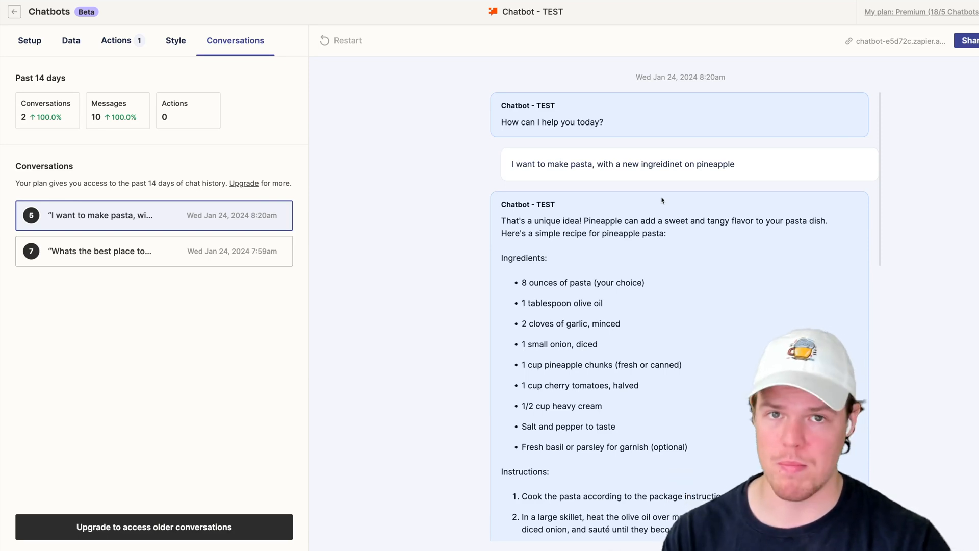
{"action": "mouse_move", "coordinate": [623, 199]}
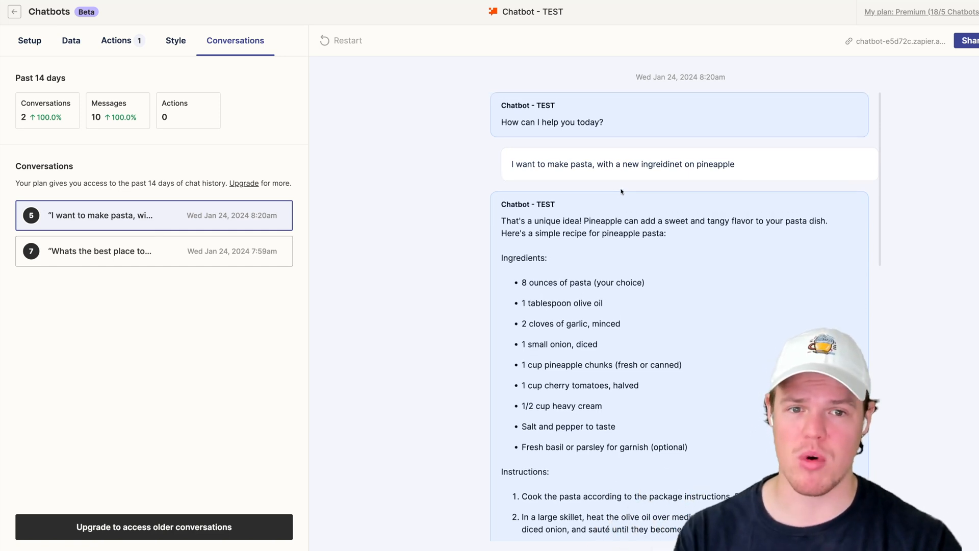
{"action": "mouse_move", "coordinate": [210, 227]}
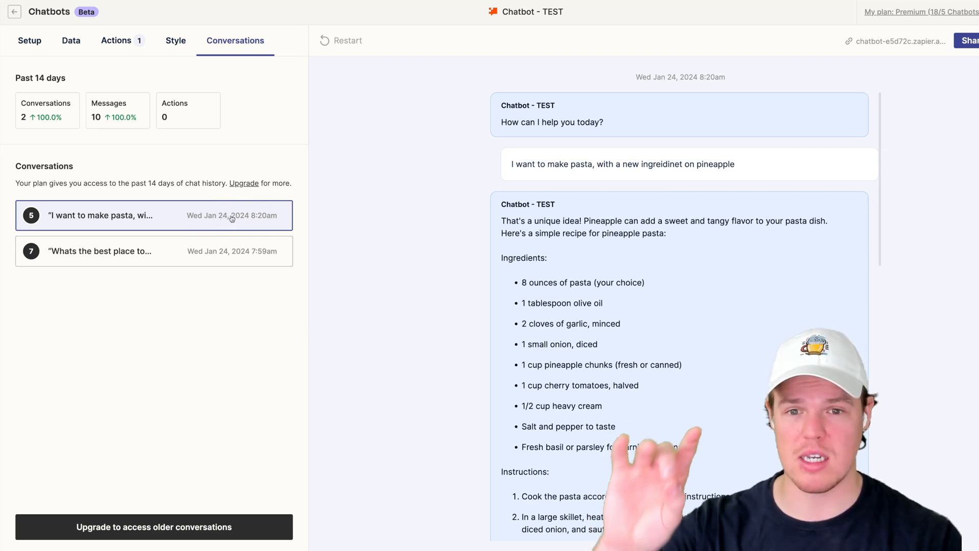
{"action": "mouse_move", "coordinate": [249, 210]}
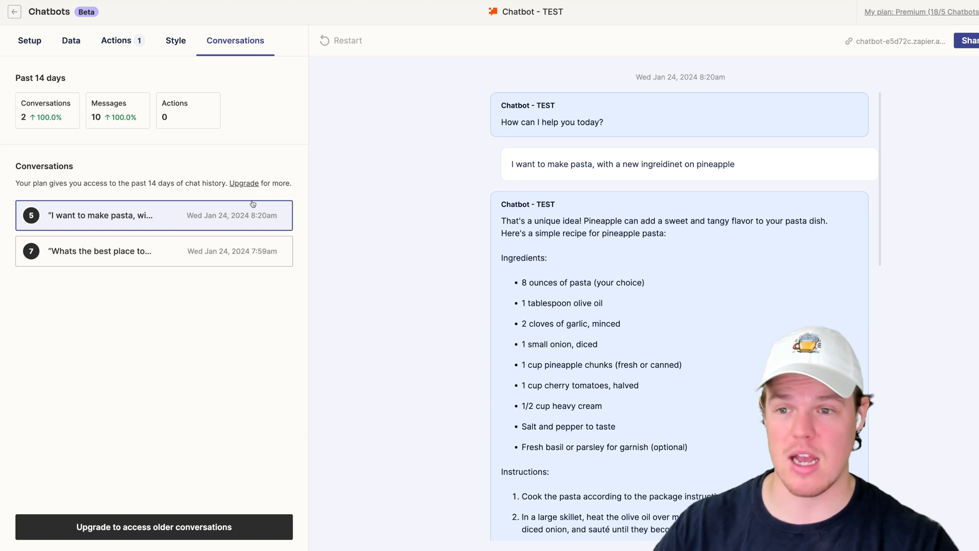
Step: View the chatbot's action settings with the Copy response button
{"action": "left_click", "coordinate": [116, 41]}
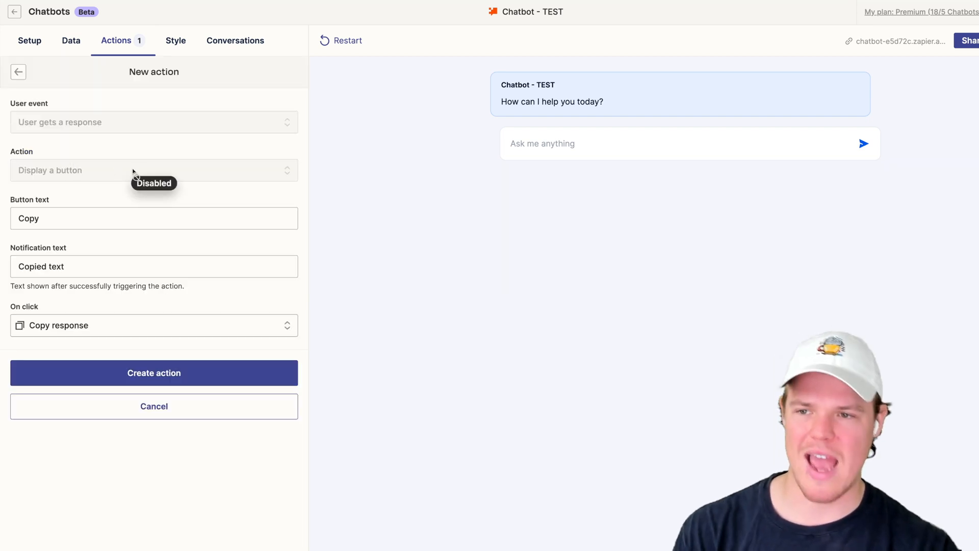
{"action": "mouse_move", "coordinate": [206, 133]}
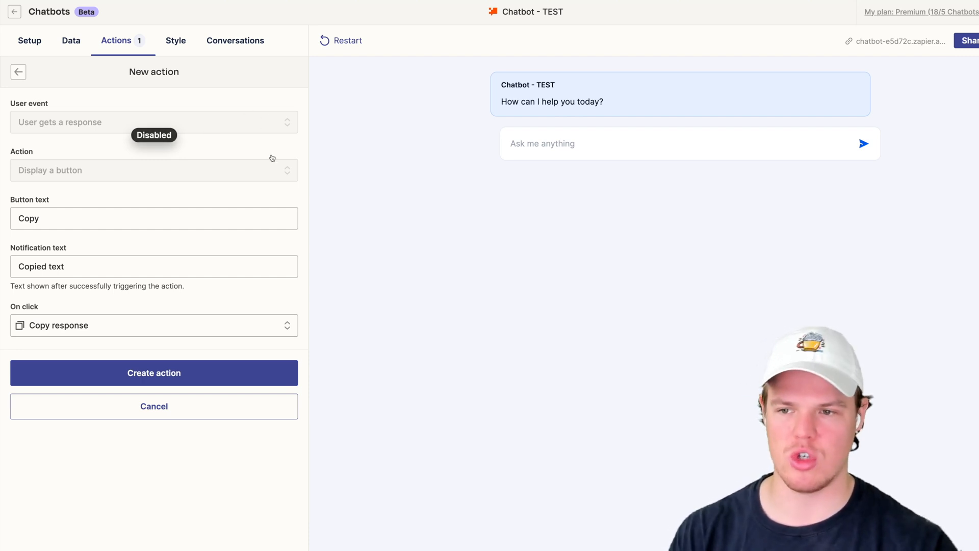
{"action": "mouse_move", "coordinate": [389, 201]}
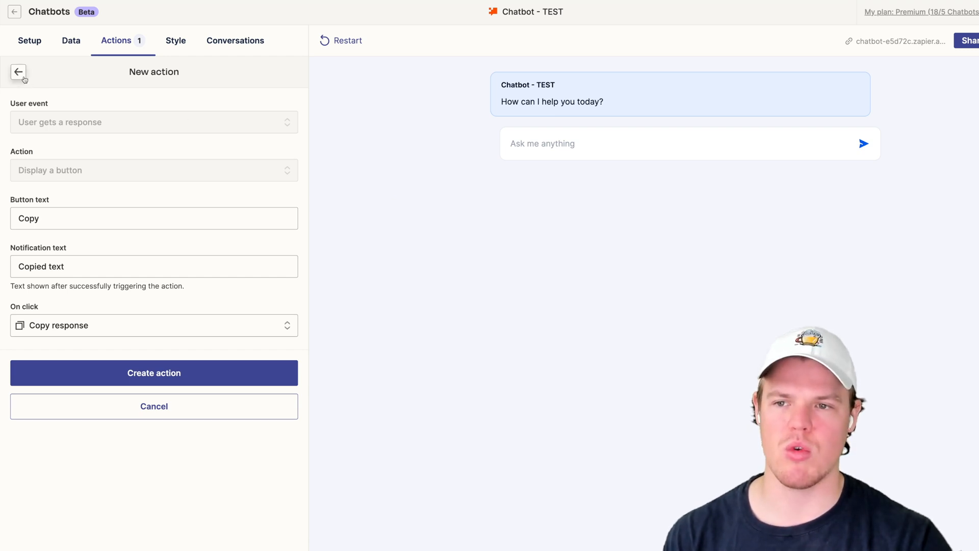
{"action": "mouse_move", "coordinate": [121, 124]}
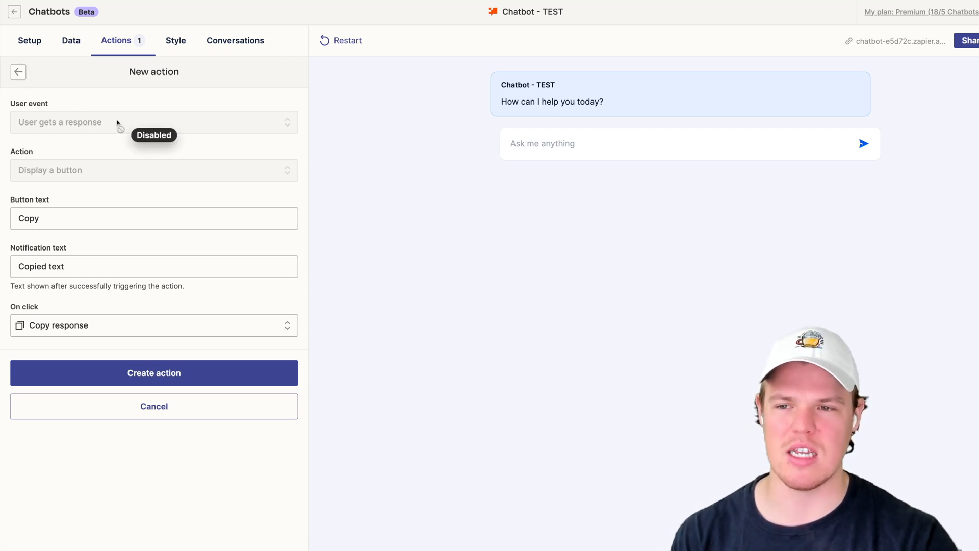